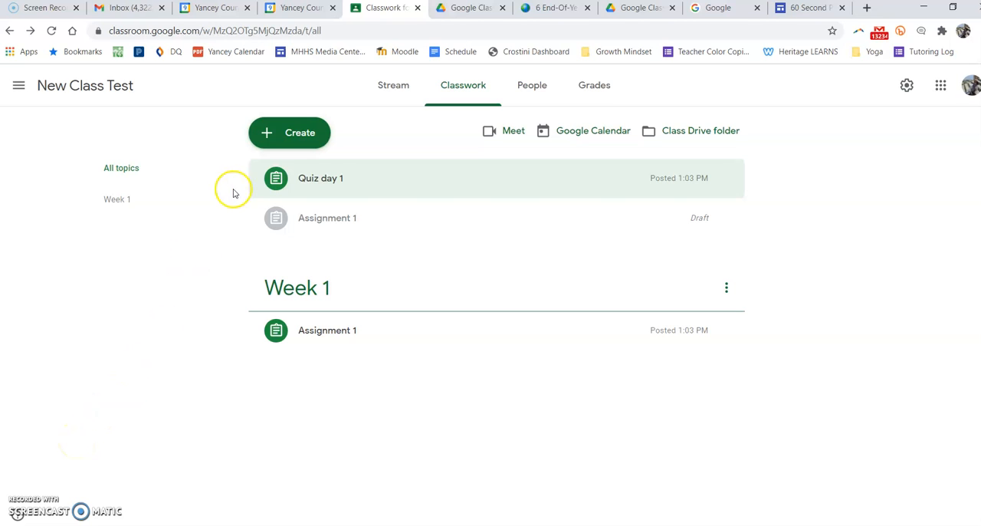
- Expand the Quiz day 1 assignment and open its attached Blank Quiz form for editing
left_click(320, 178)
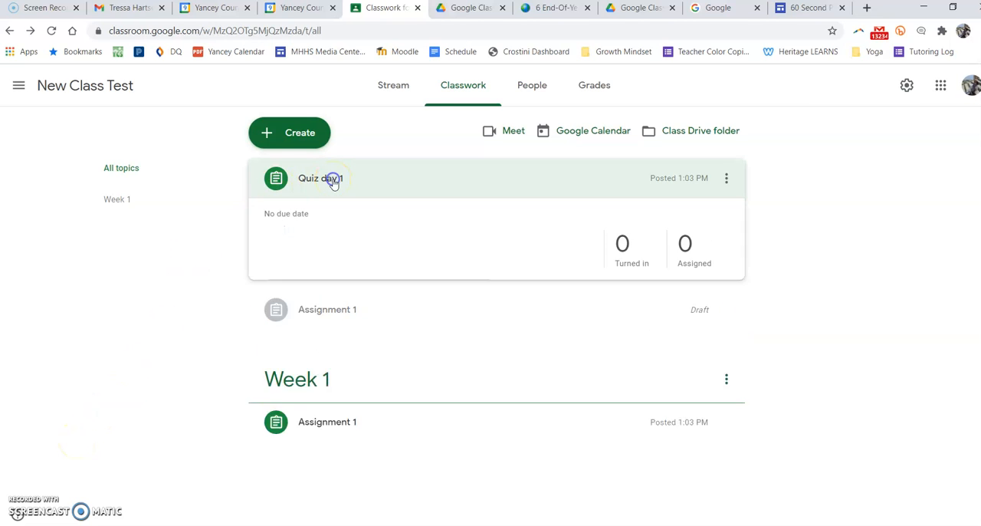
left_click(320, 177)
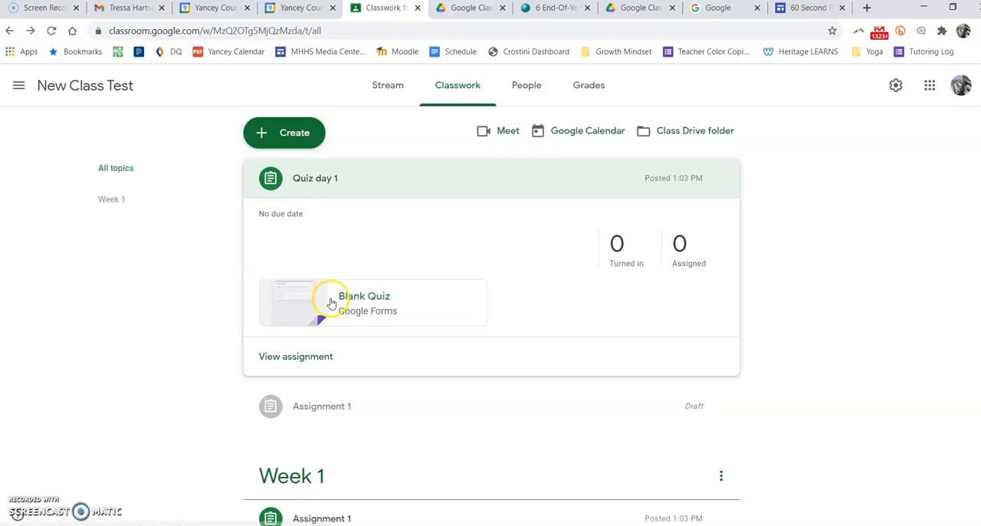
left_click(284, 132)
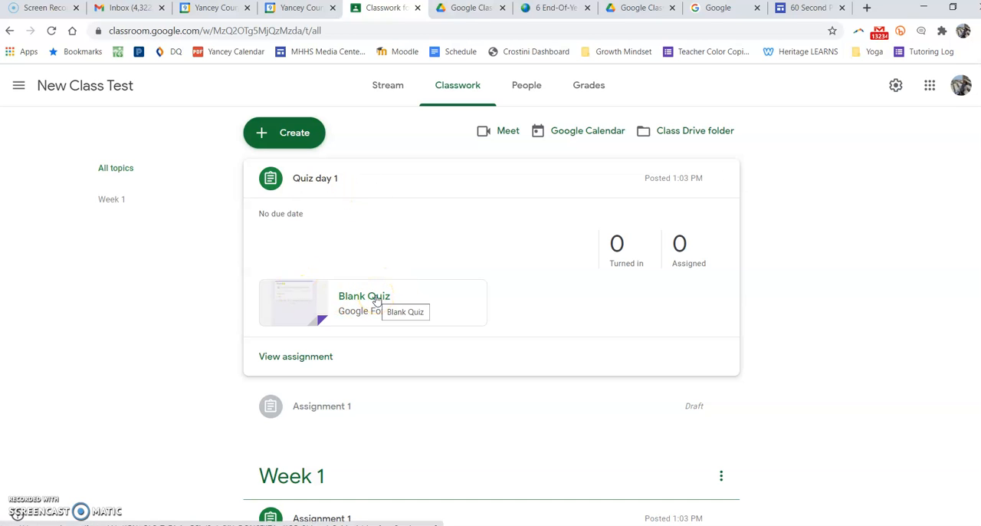
left_click(365, 304)
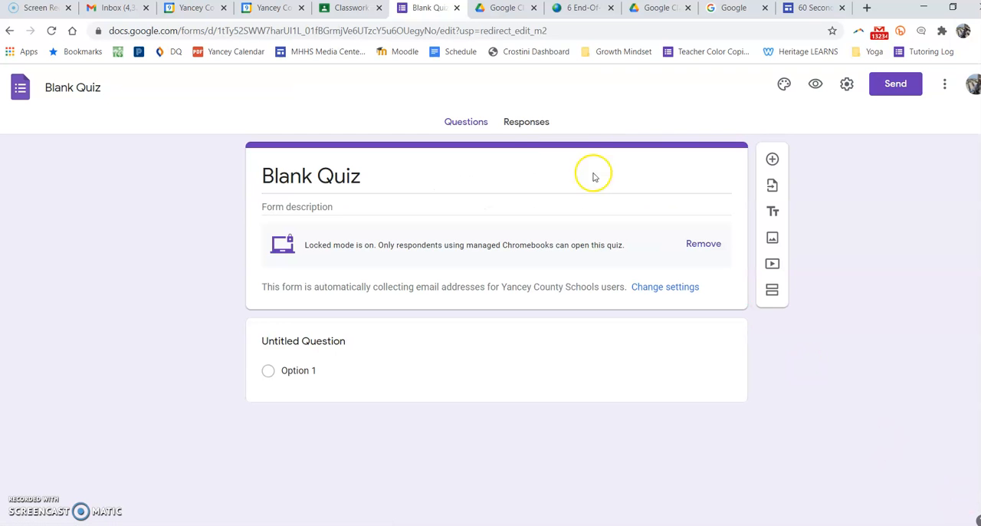
- Delete all responses from the Responses view so the quiz shows 0 responses
left_click(527, 121)
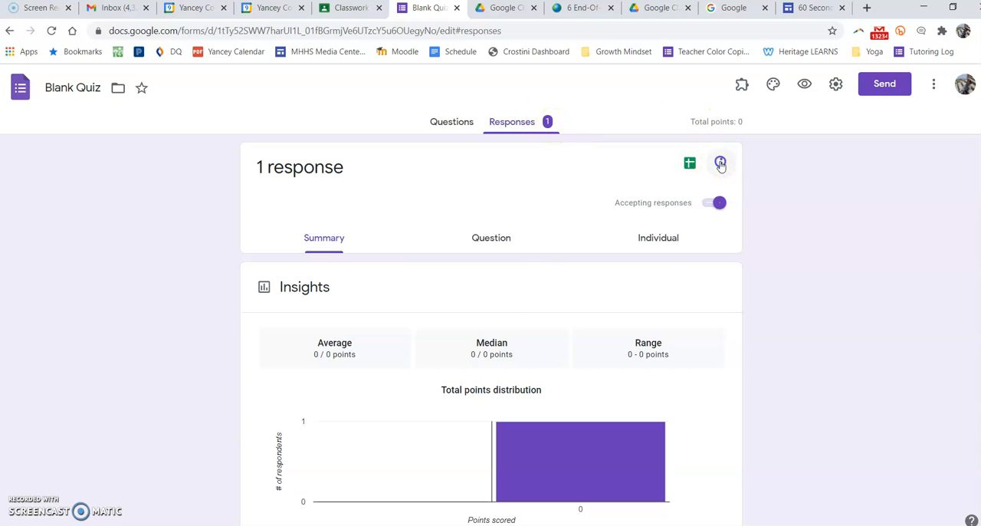
left_click(720, 162)
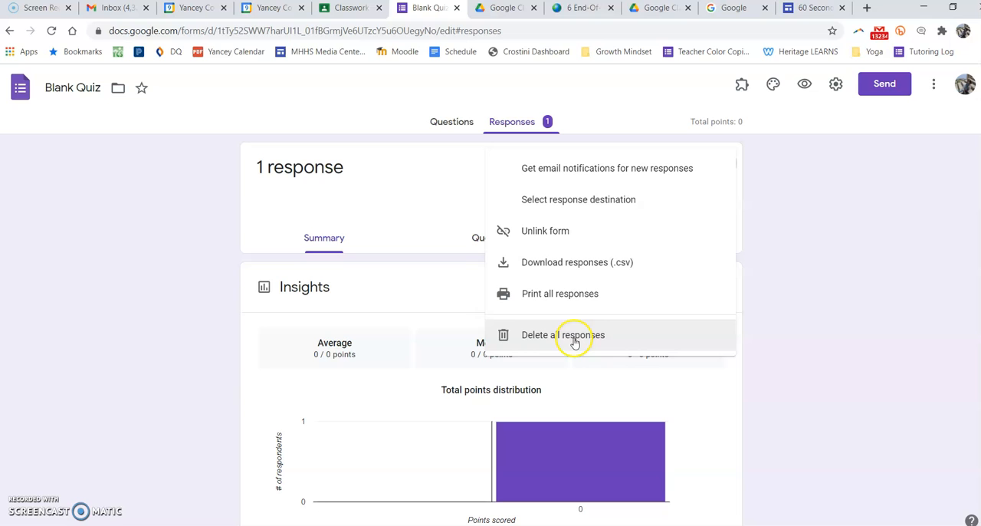
left_click(562, 334)
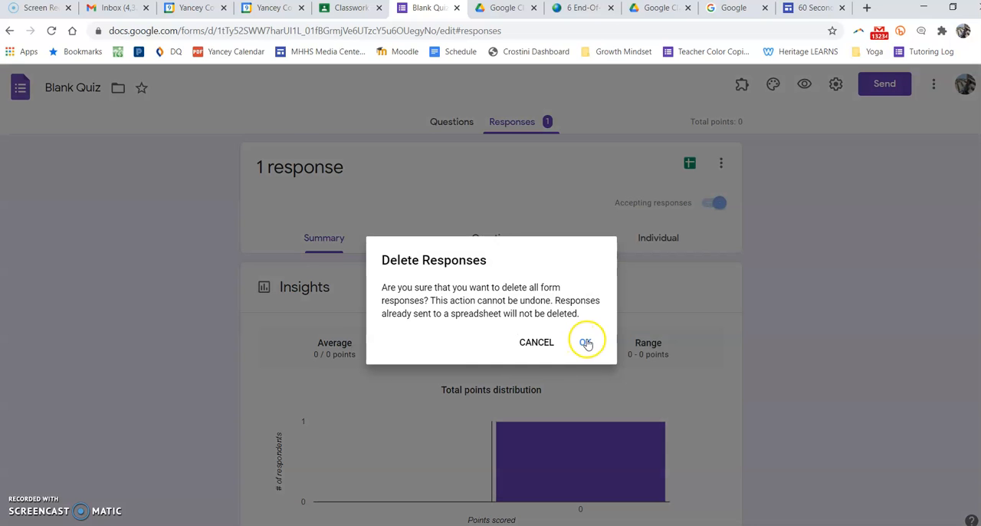
left_click(587, 342)
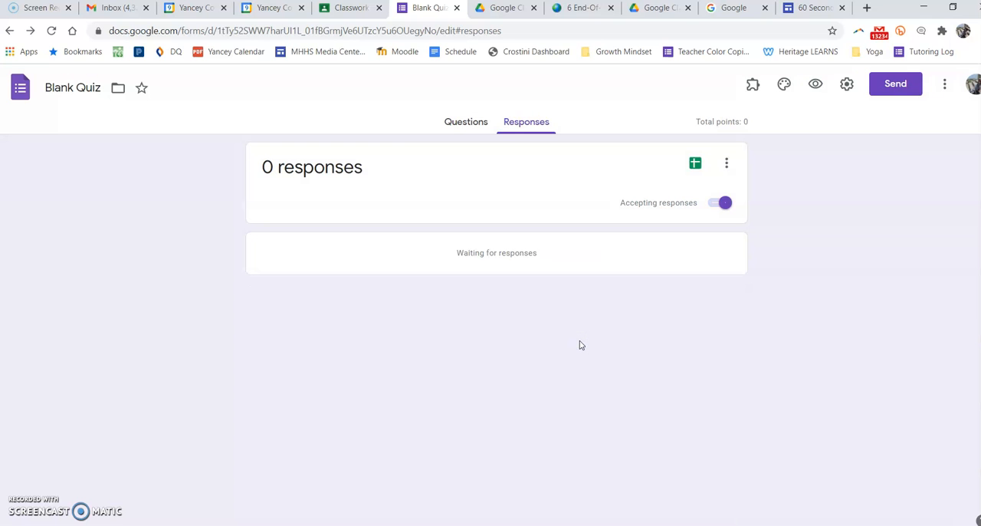
mouse_move(754, 221)
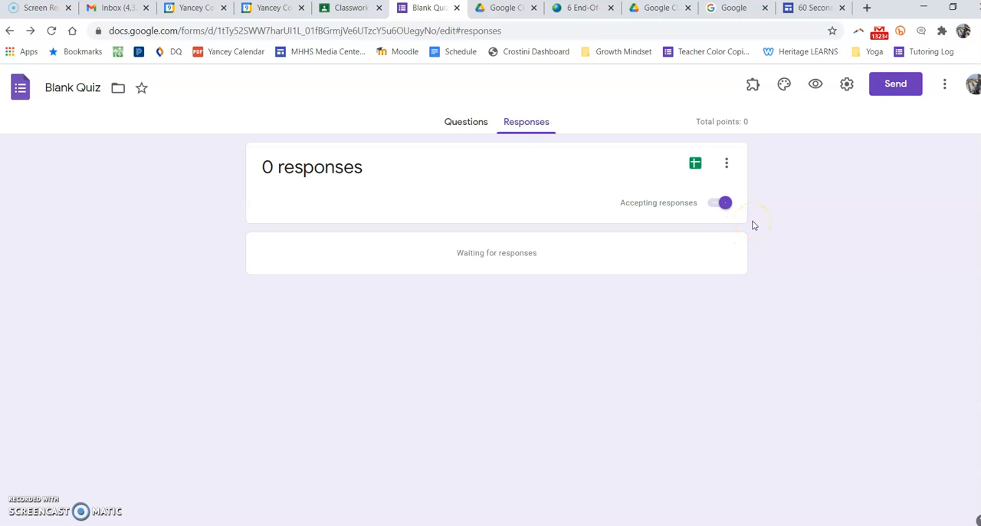
- Unlink the form from its old response spreadsheet and confirm the unlink
left_click(726, 163)
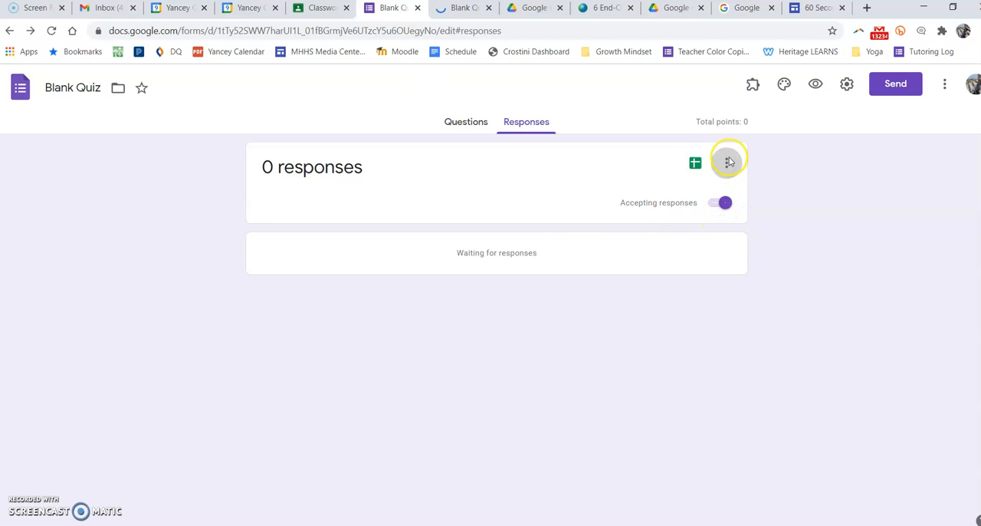
left_click(728, 162)
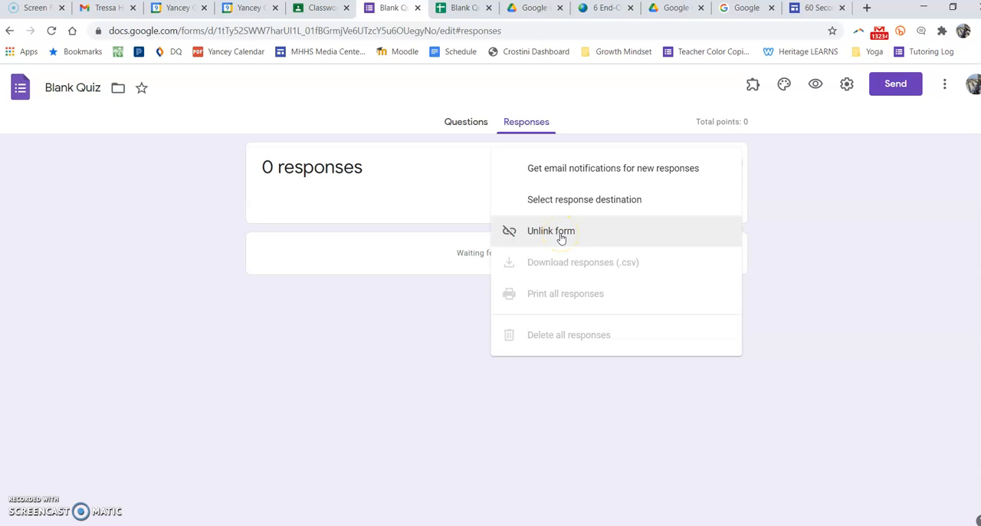
left_click(550, 230)
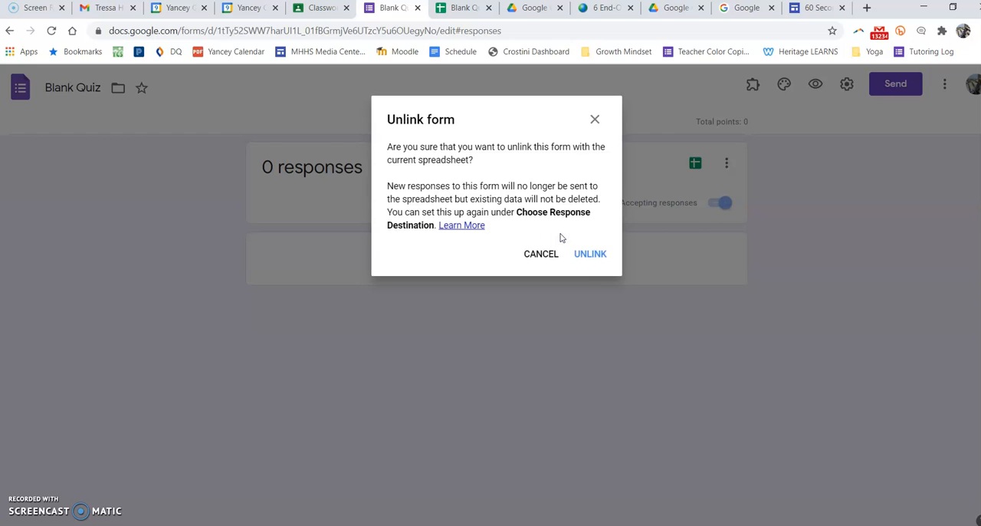
left_click(588, 255)
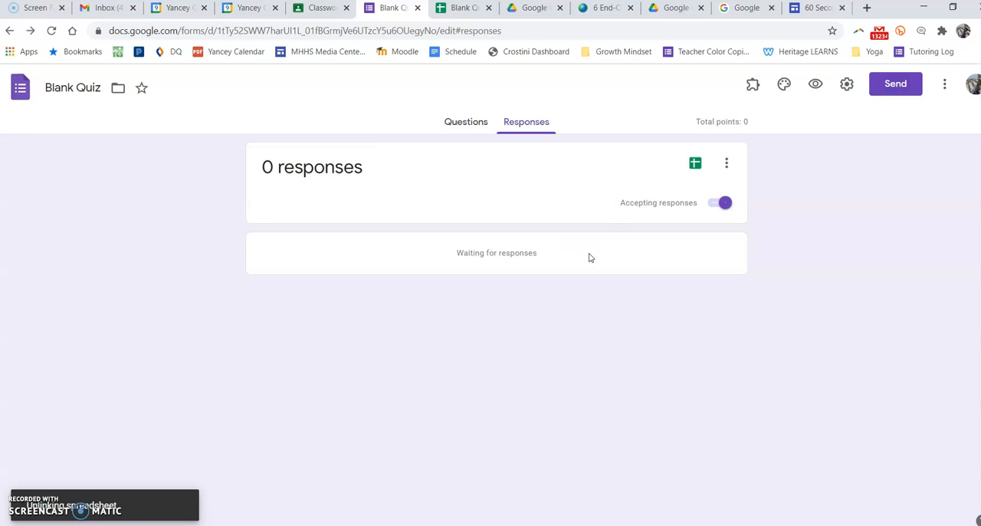
mouse_move(694, 163)
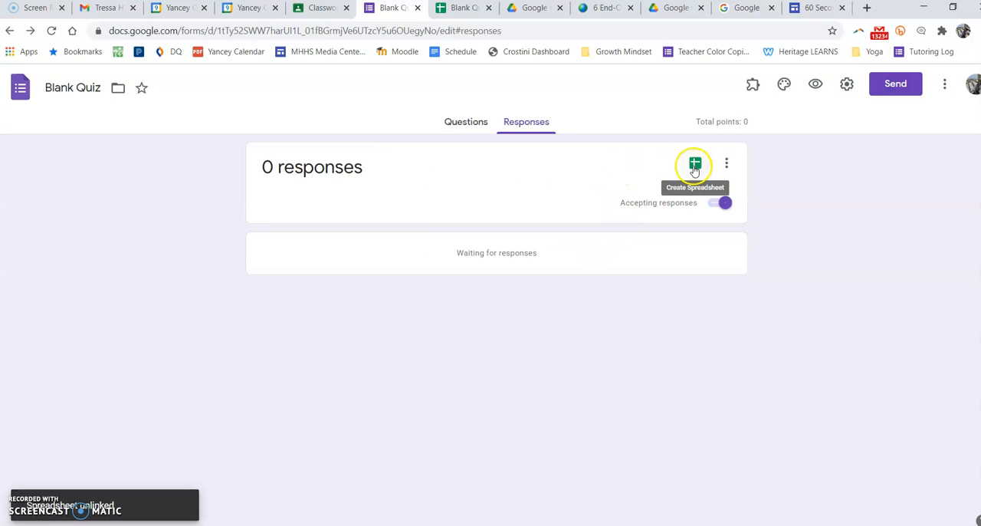
- Start the response spreadsheet setup, then dismiss the Select response destination dialog
left_click(694, 162)
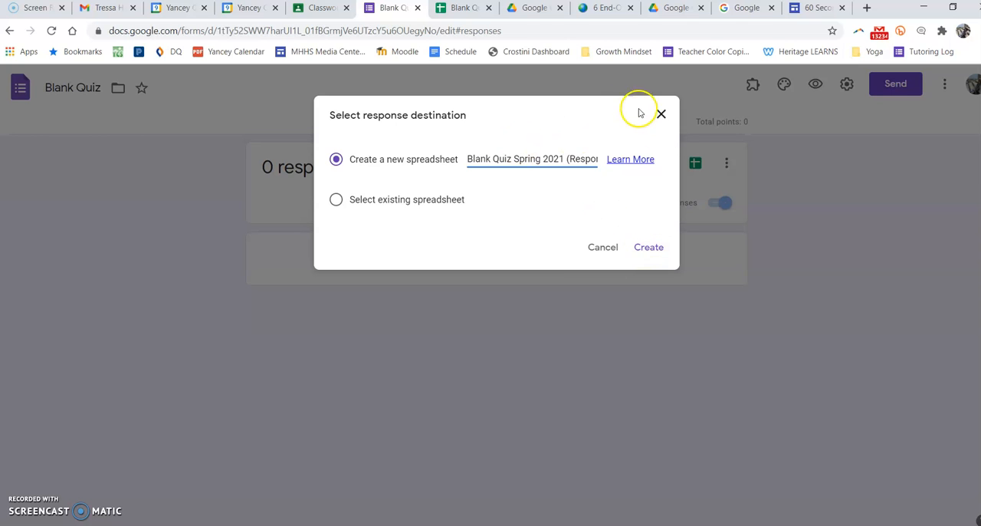
left_click(648, 247)
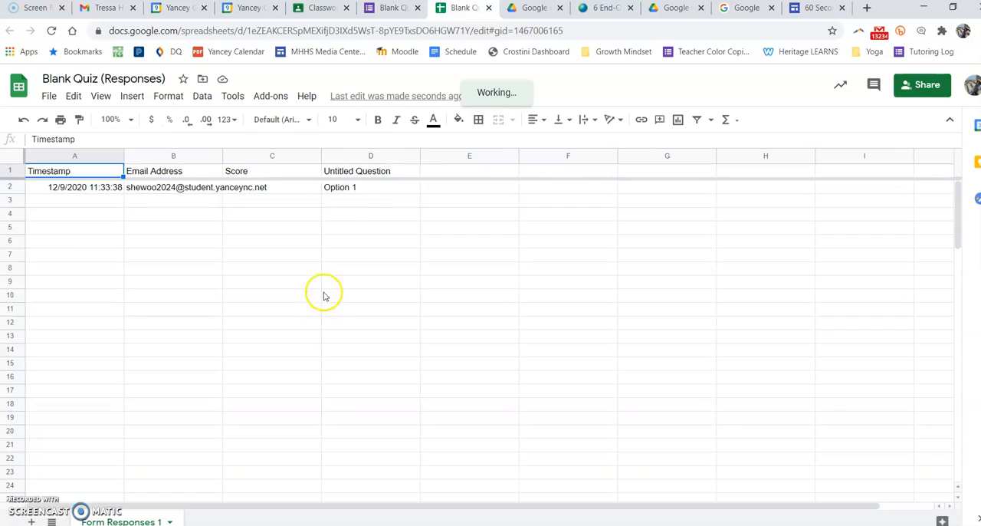
- From the response options, switch to the old Blank Quiz (Responses) spreadsheet
left_click(392, 7)
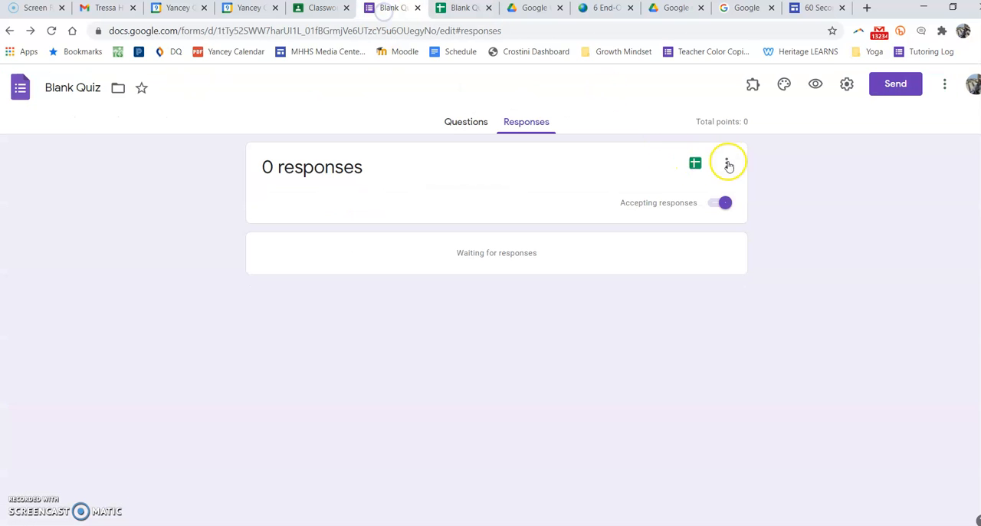
left_click(726, 163)
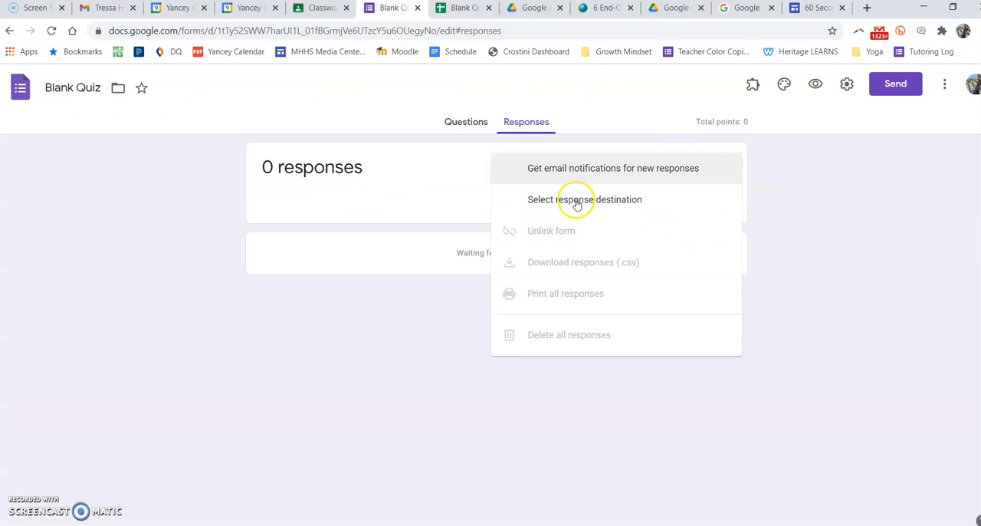
left_click(584, 200)
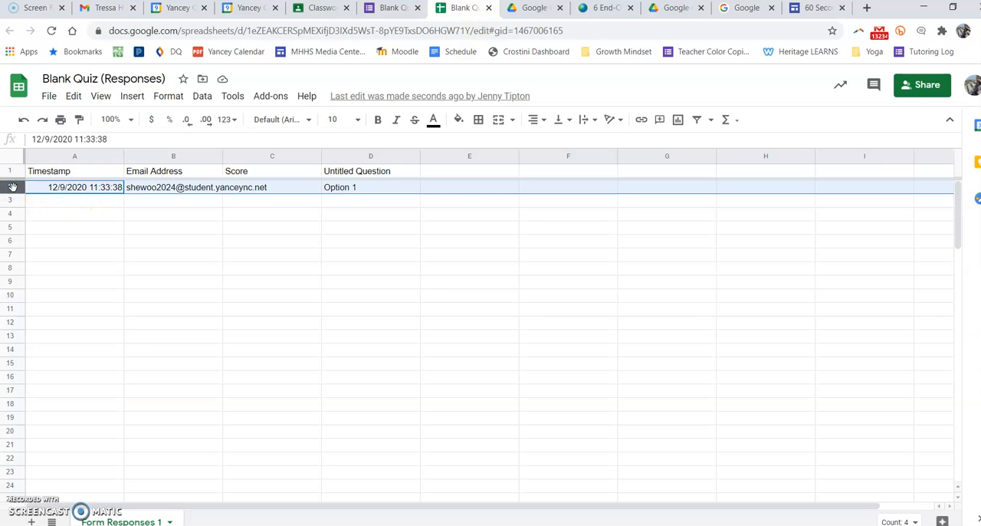
right_click(12, 187)
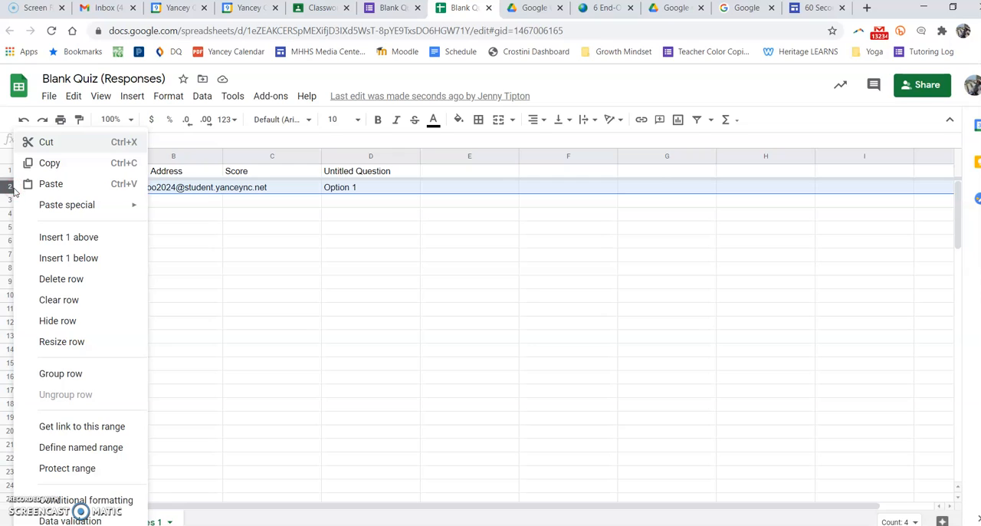
mouse_move(108, 320)
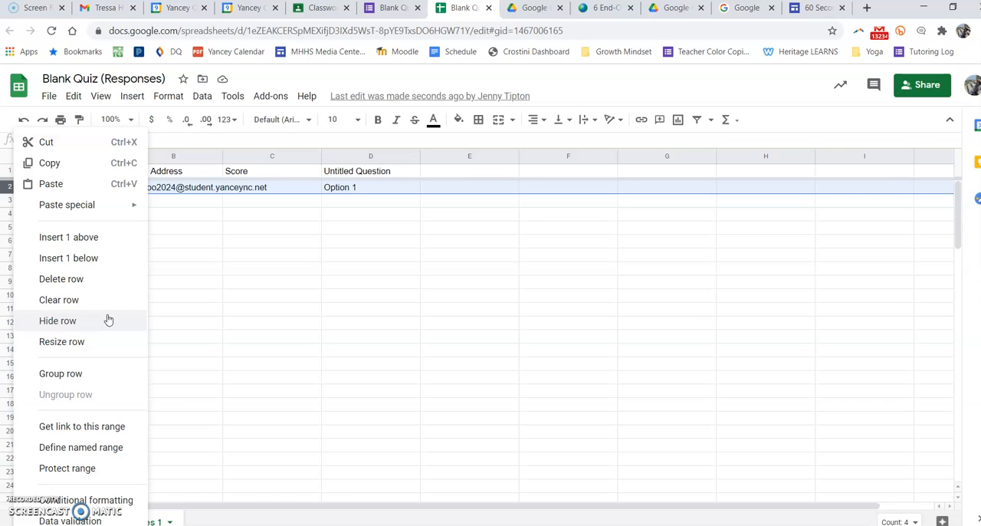
mouse_move(245, 299)
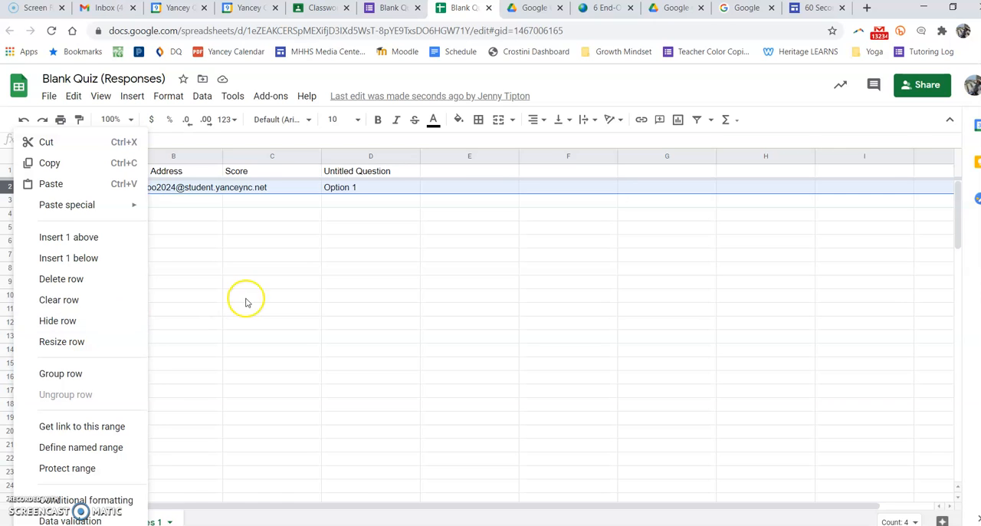
left_click(371, 187)
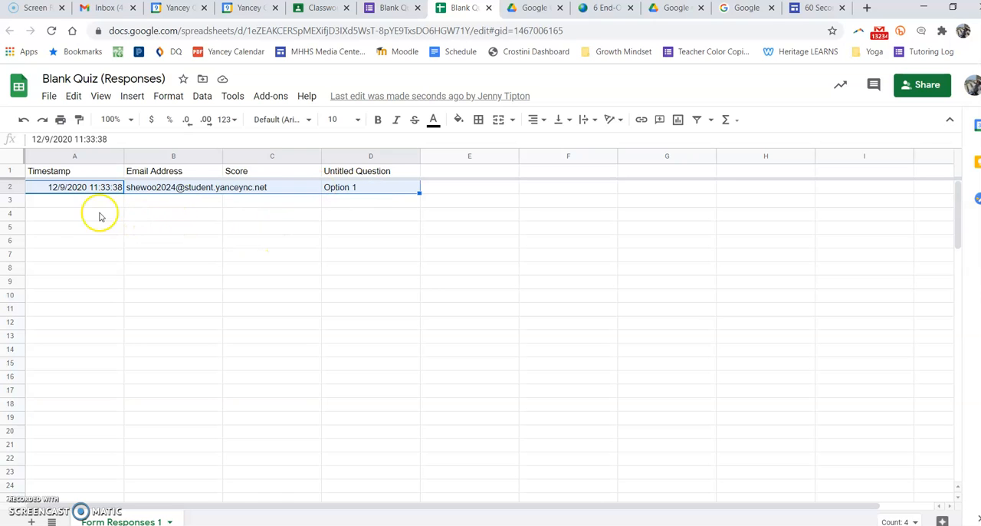
scroll("down", 3)
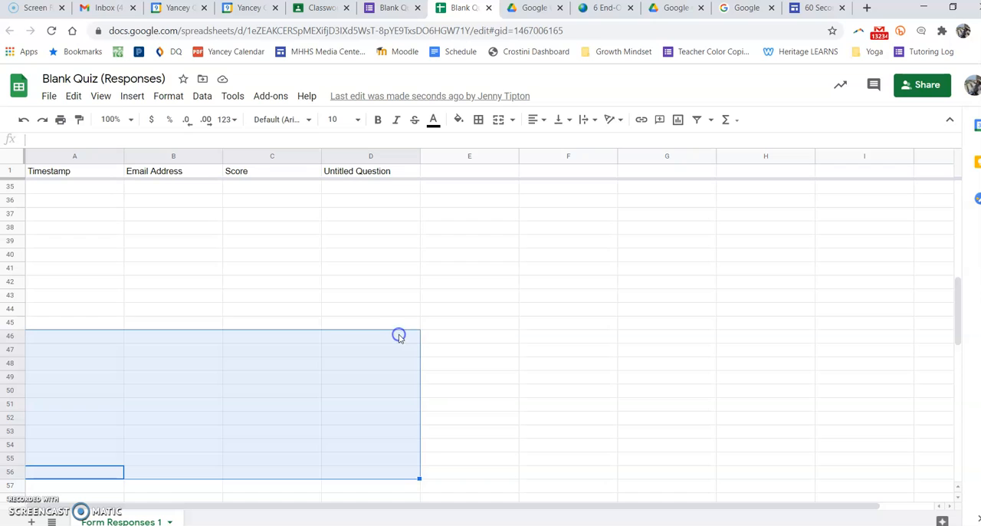
mouse_move(172, 278)
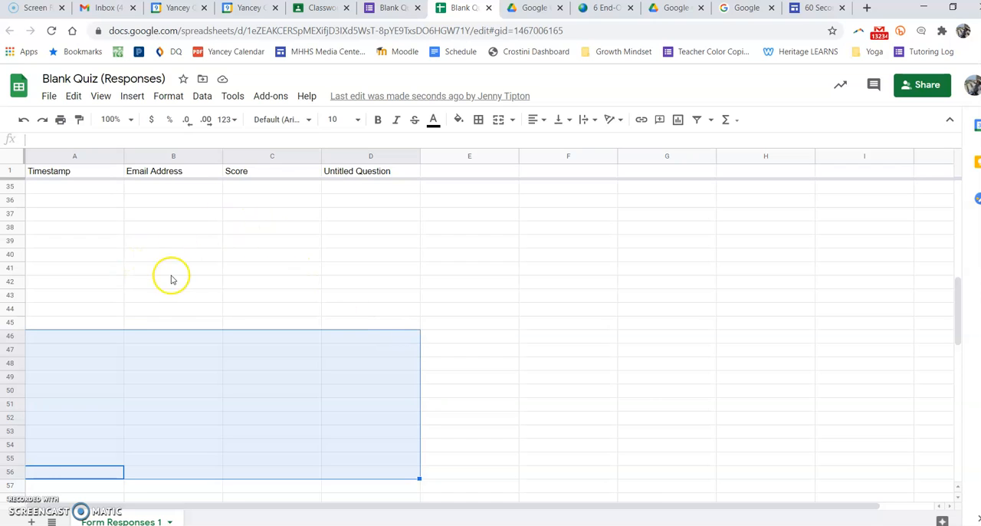
mouse_move(58, 488)
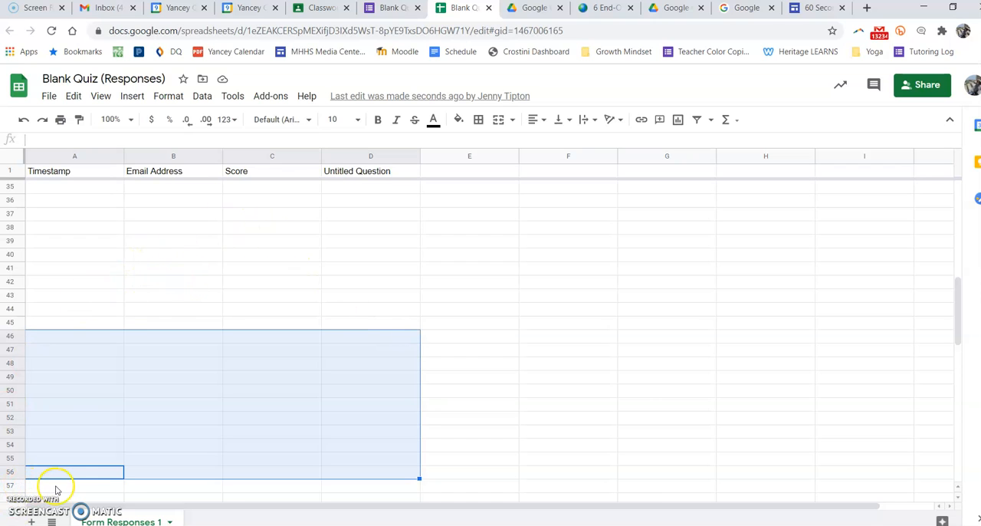
mouse_move(52, 444)
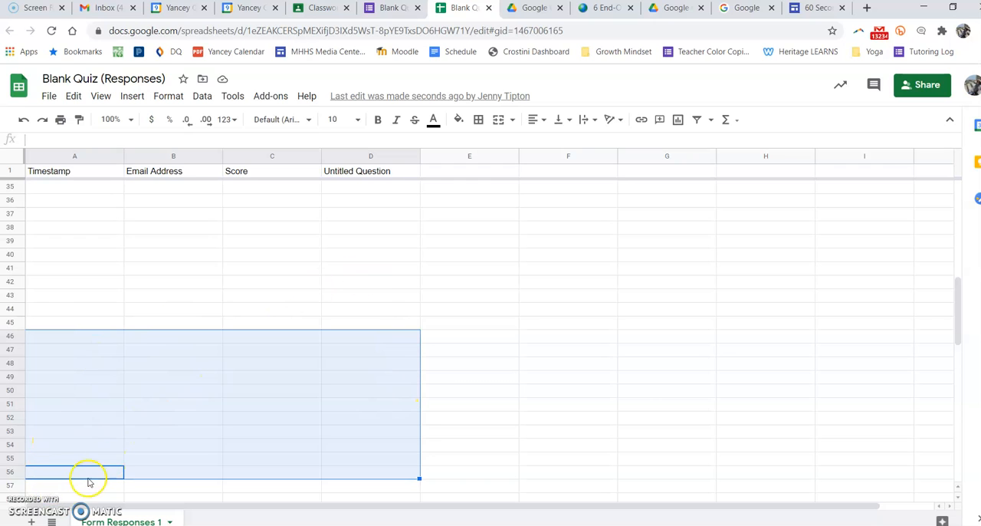
mouse_move(173, 355)
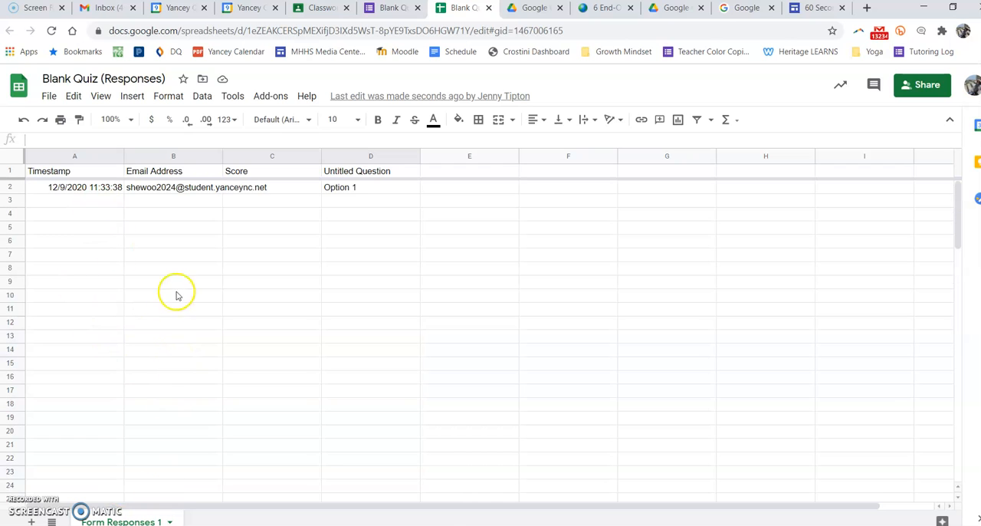
mouse_move(190, 416)
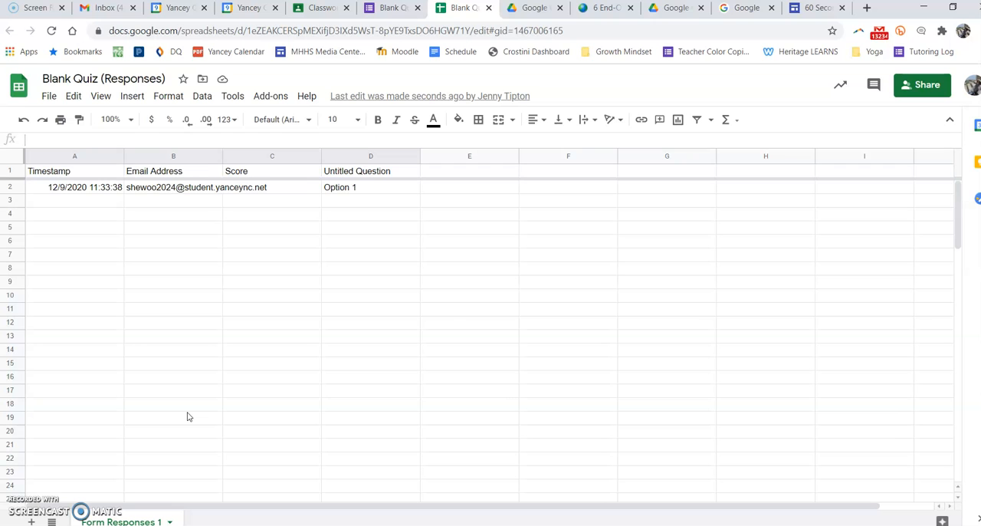
scroll("down", 3)
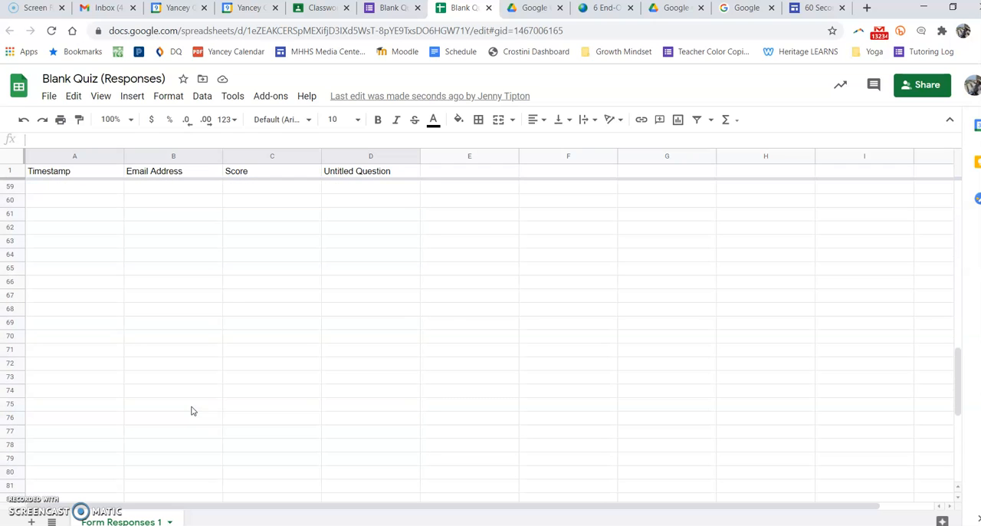
left_click(171, 404)
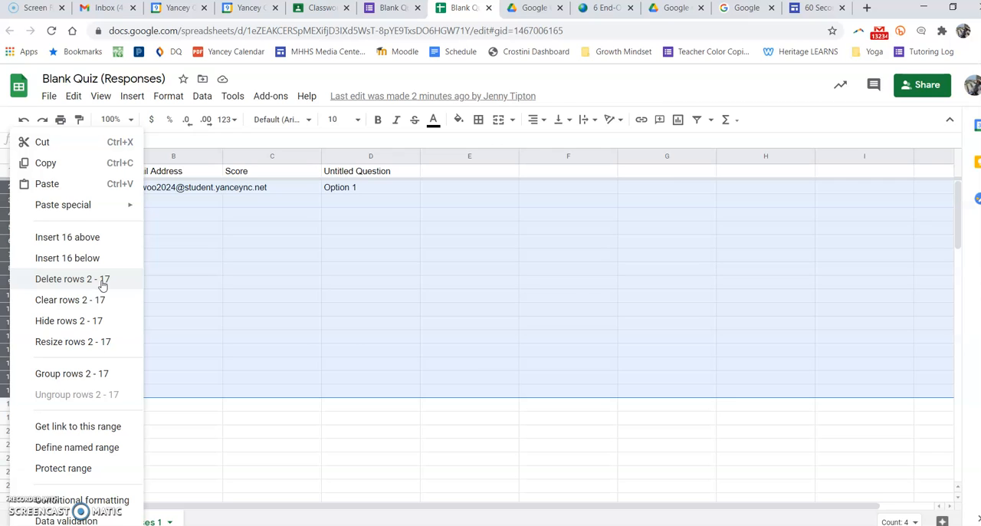
- Delete rows 2–17 holding old responses, leaving only the header row
left_click(72, 279)
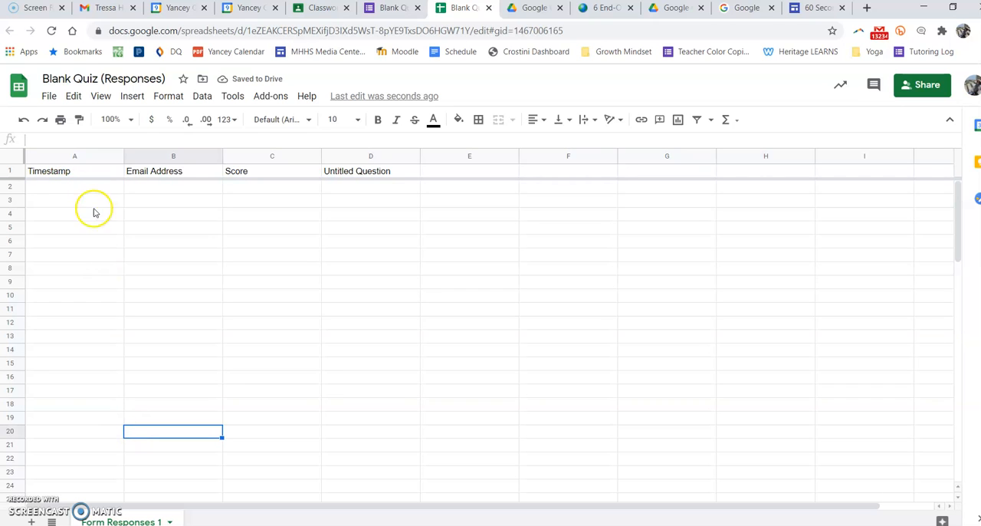
mouse_move(92, 414)
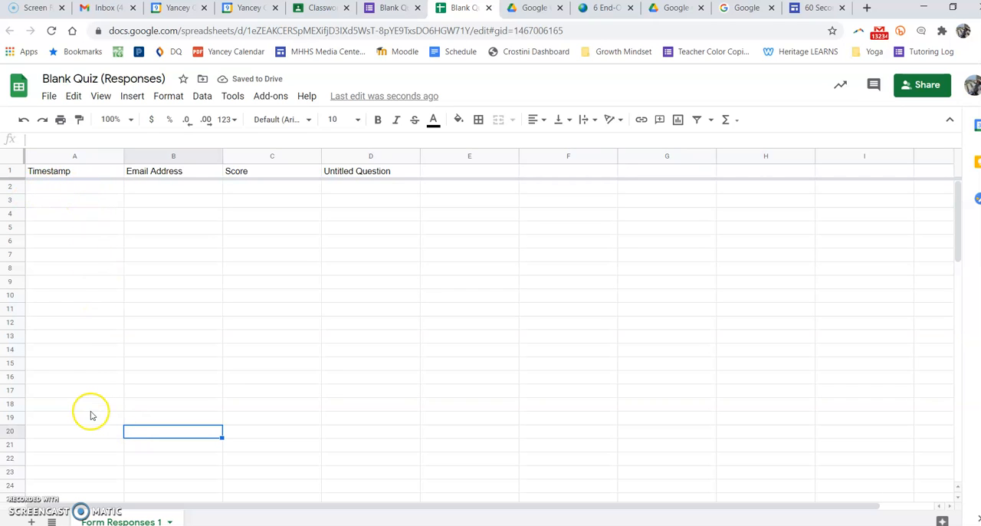